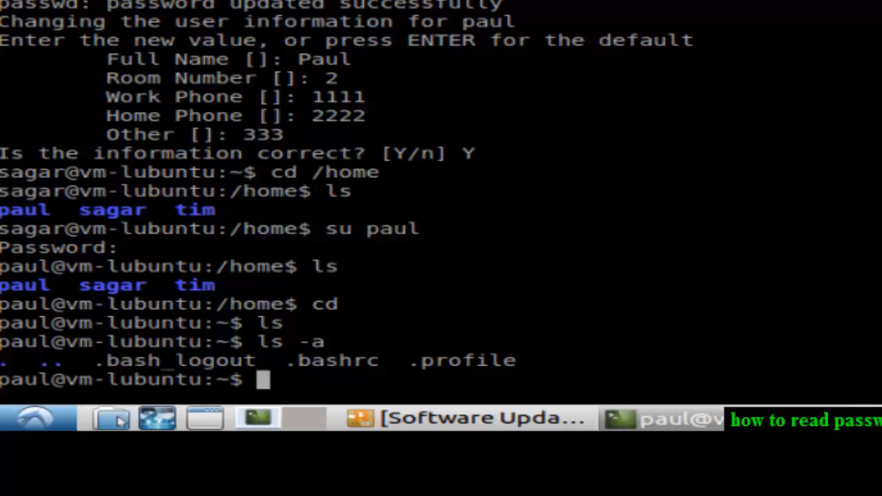
Step: Run cat /etc/passwd and scroll through the listed accounts and login shells
{"action": "type", "text": "cat /e"}
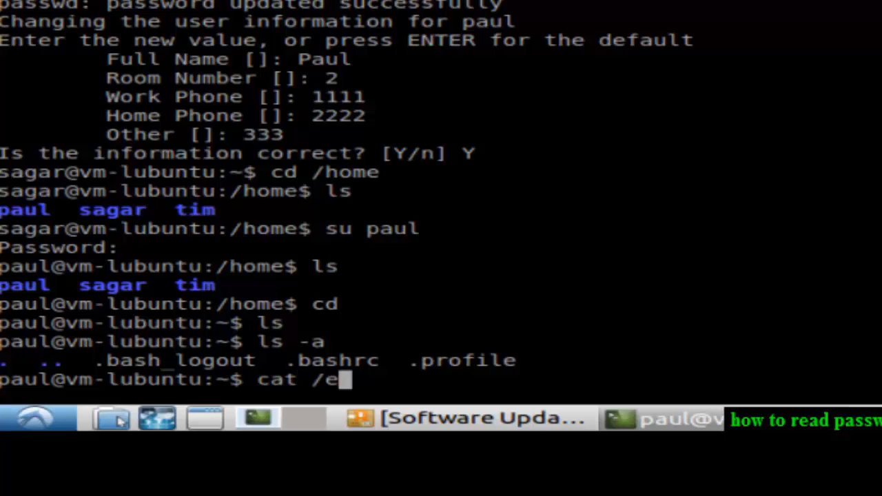
{"action": "type", "text": "tc/pass"}
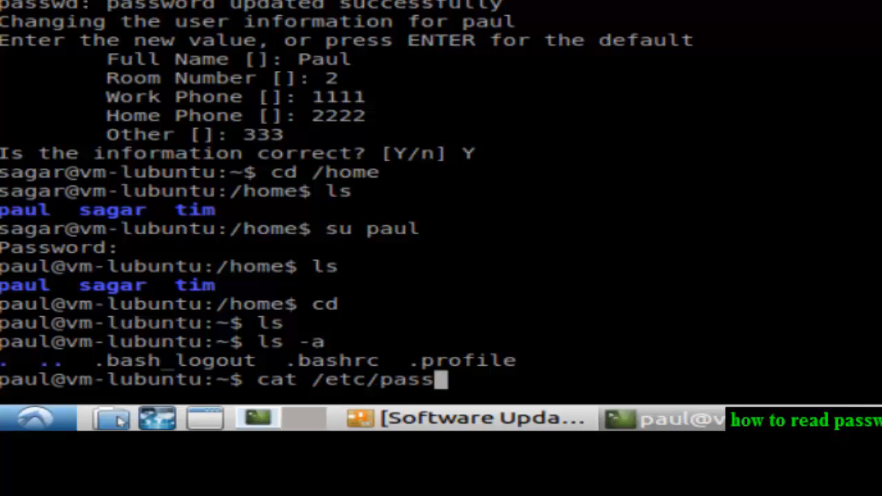
{"action": "key", "text": "Return"}
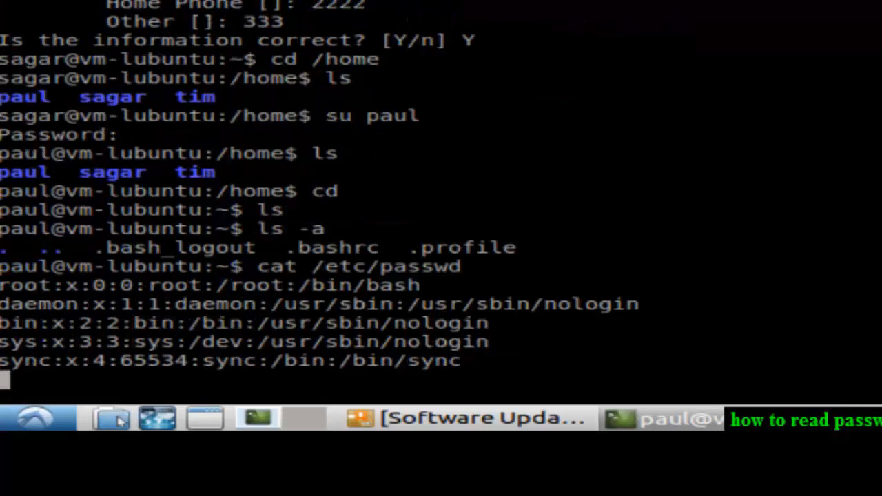
{"action": "scroll", "scroll_direction": "down", "scroll_amount": 3}
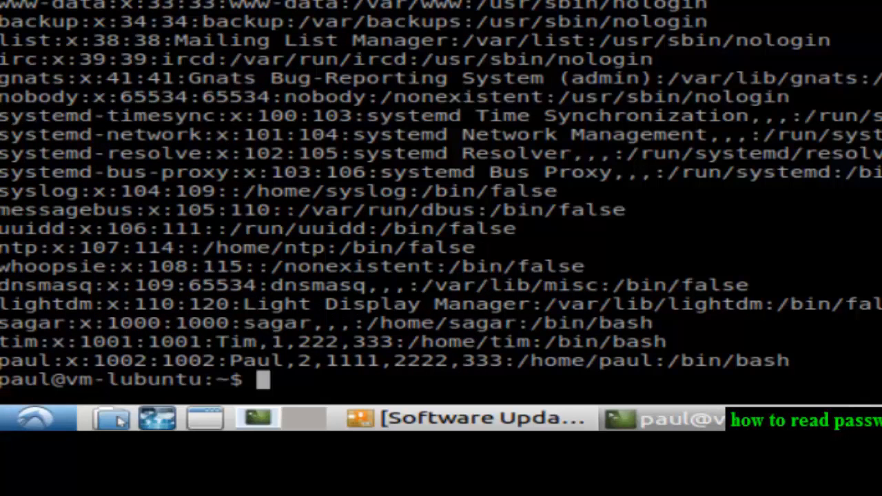
Step: Run cat /etc/passwd | nl to number the 32 account lines
{"action": "type", "text": "cat /etc/passwd |"}
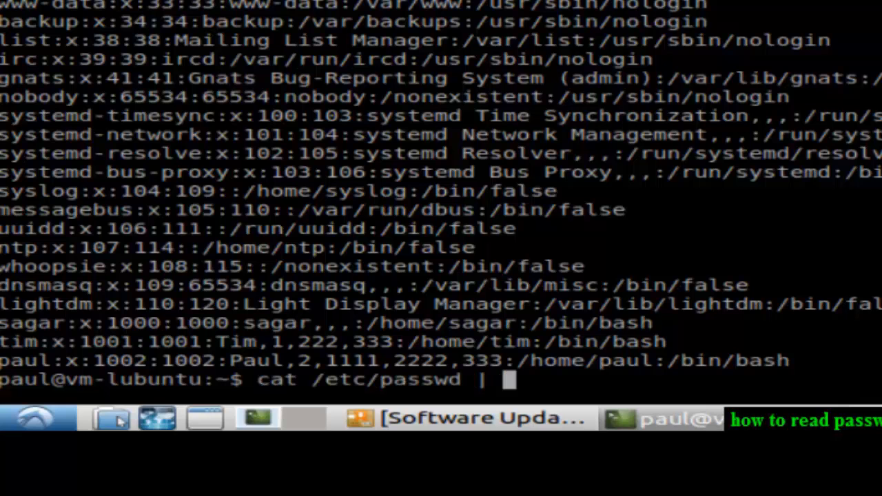
{"action": "type", "text": "nl"}
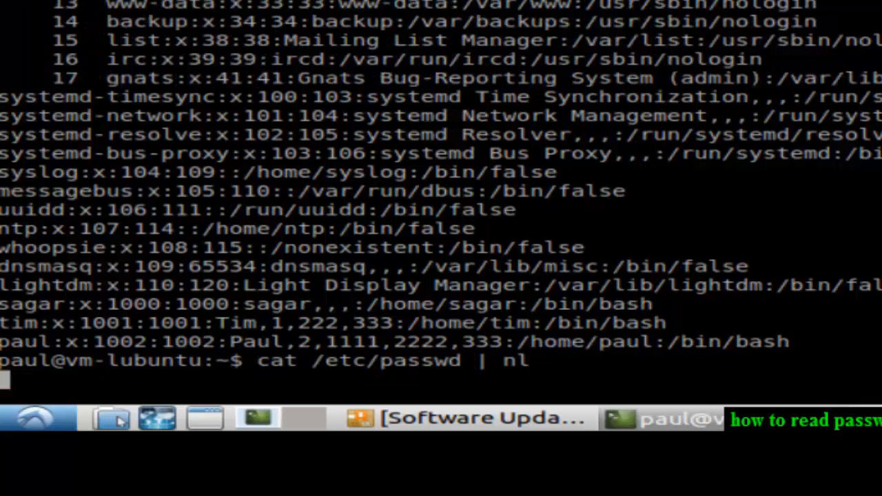
{"action": "key", "text": "Return"}
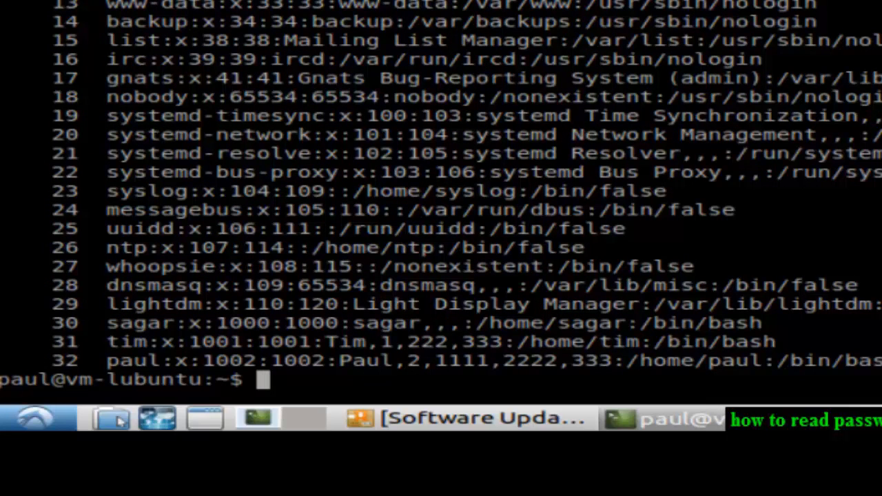
{"action": "mouse_move", "coordinate": [620, 131]}
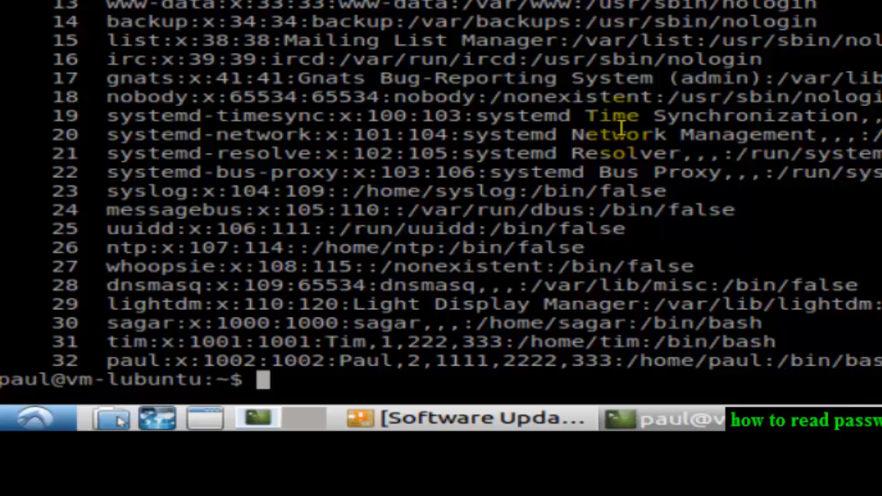
{"action": "mouse_move", "coordinate": [562, 83]}
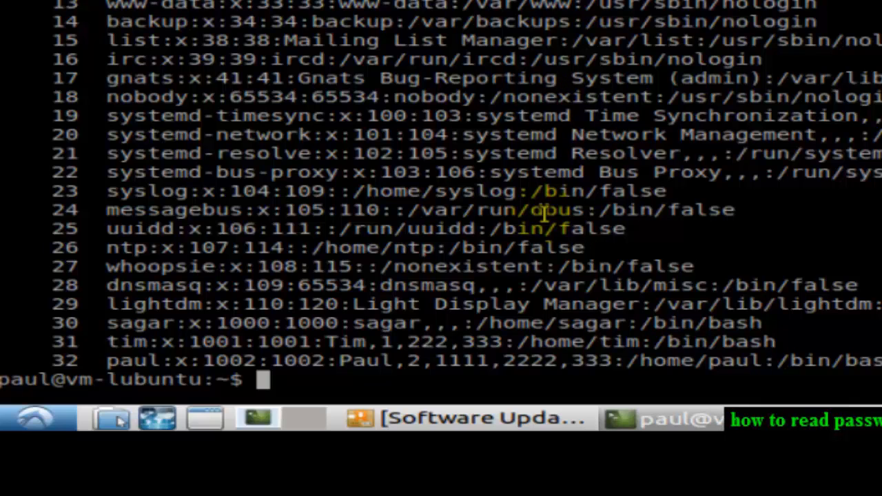
{"action": "mouse_move", "coordinate": [117, 267]}
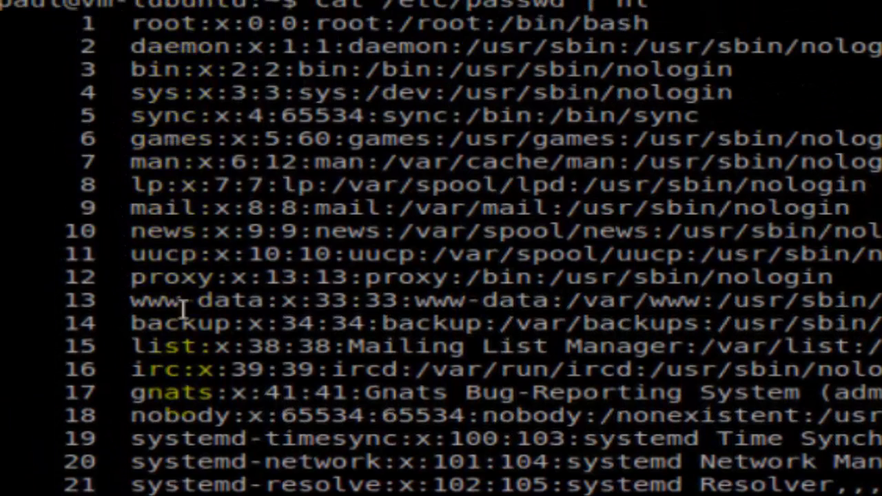
{"action": "mouse_move", "coordinate": [186, 414]}
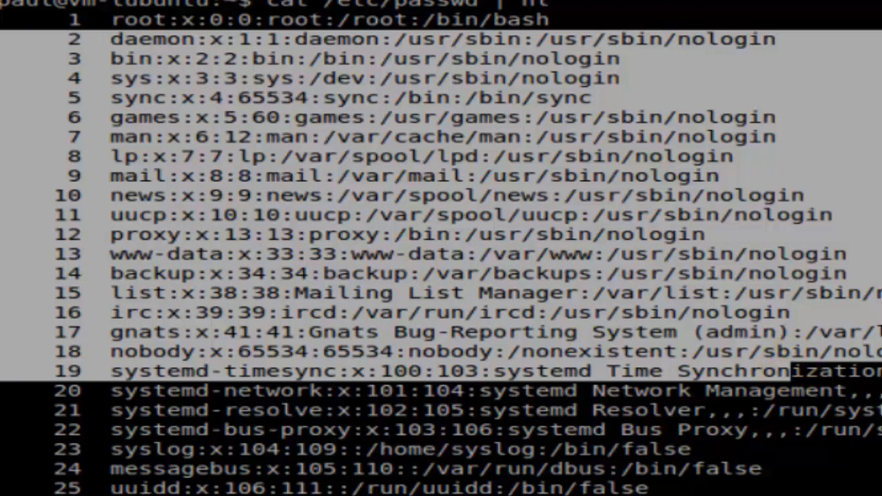
{"action": "scroll", "scroll_direction": "down", "scroll_amount": 3}
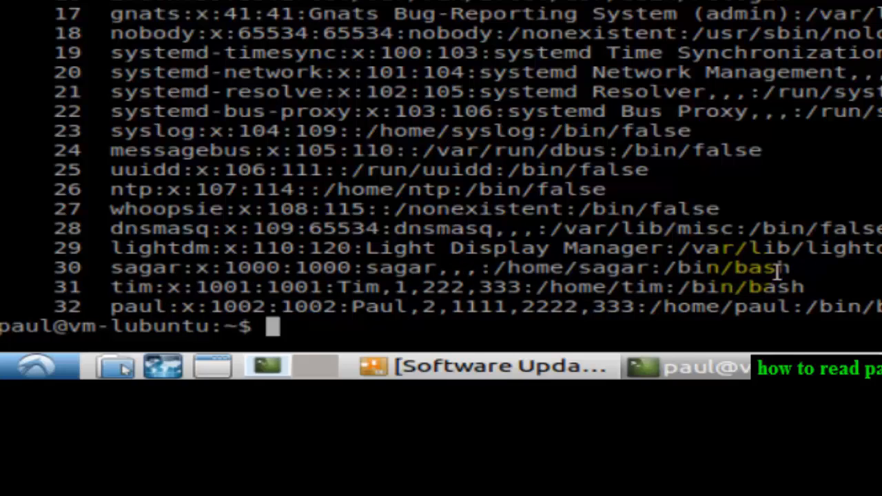
{"action": "mouse_move", "coordinate": [679, 267]}
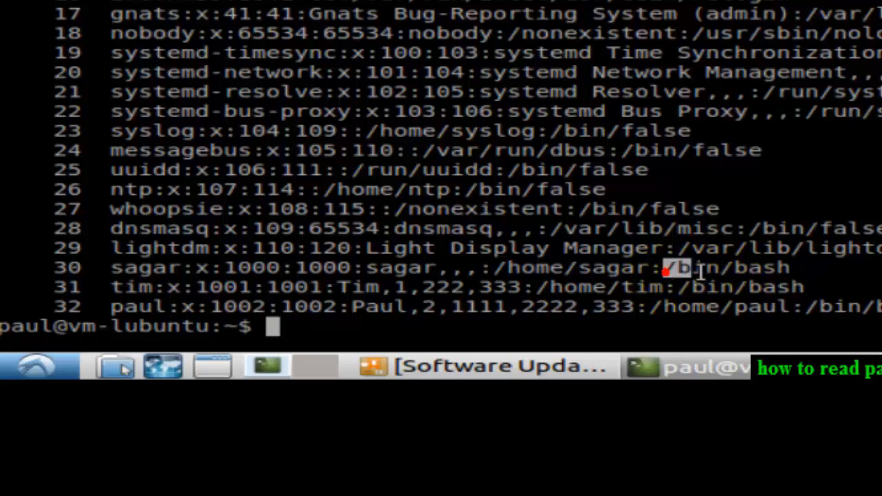
{"action": "mouse_move", "coordinate": [779, 276]}
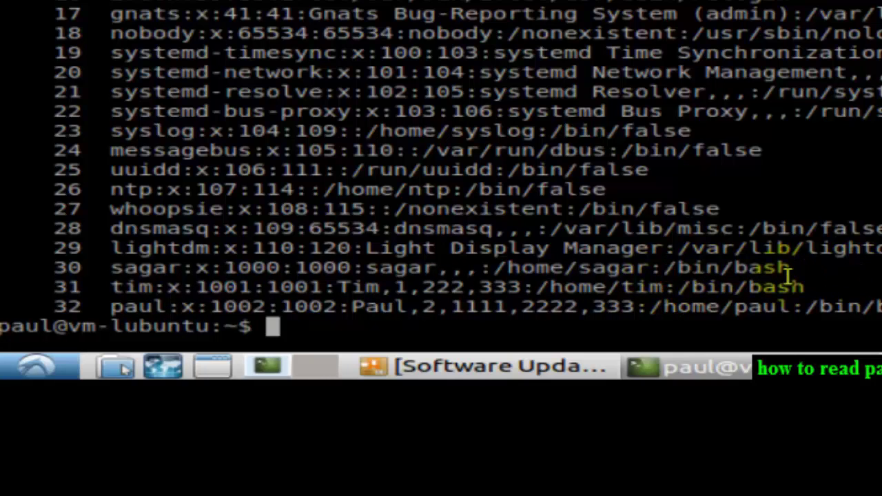